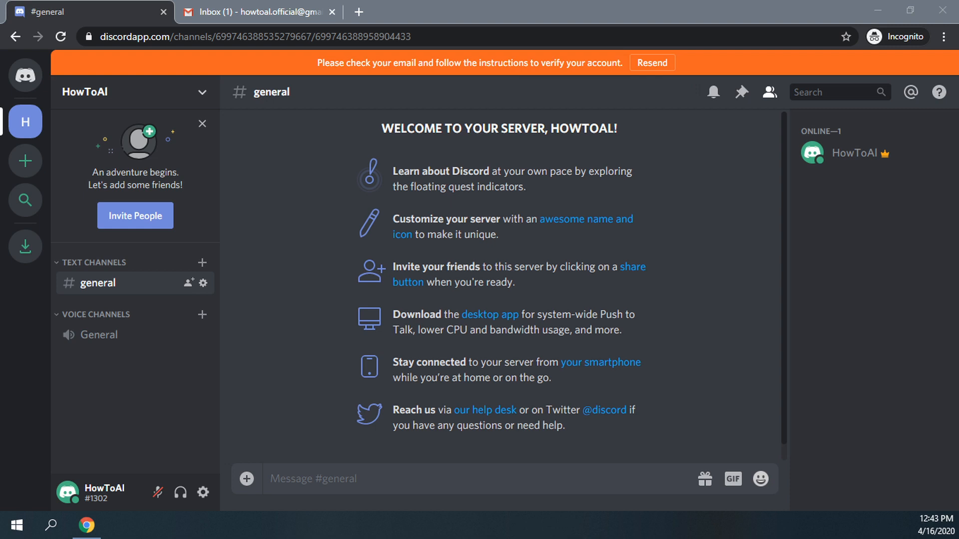
mouse_move(440, 300)
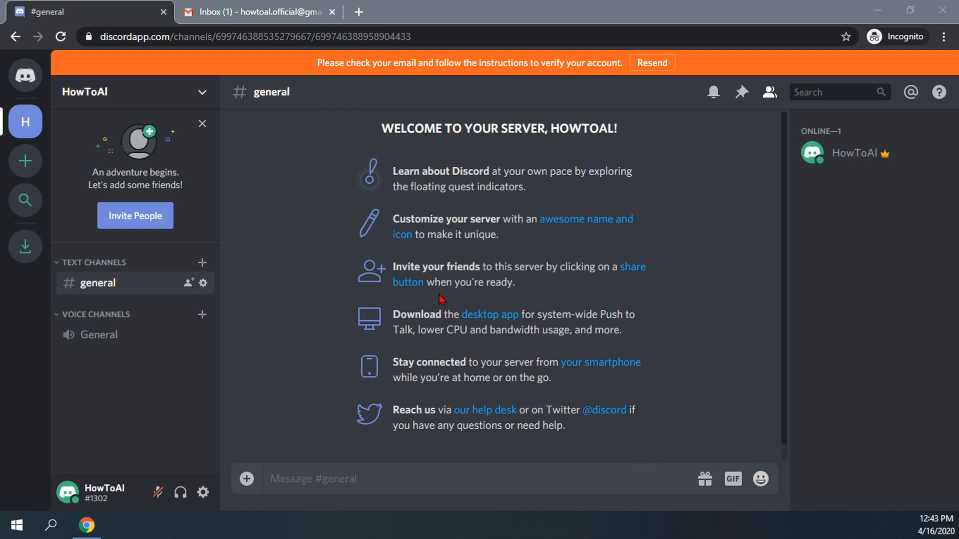
mouse_move(324, 78)
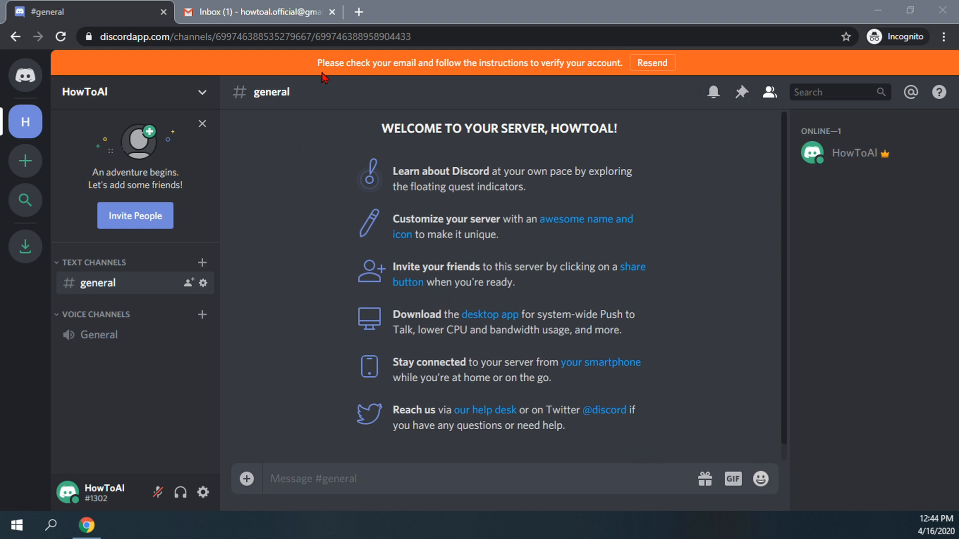
mouse_move(510, 74)
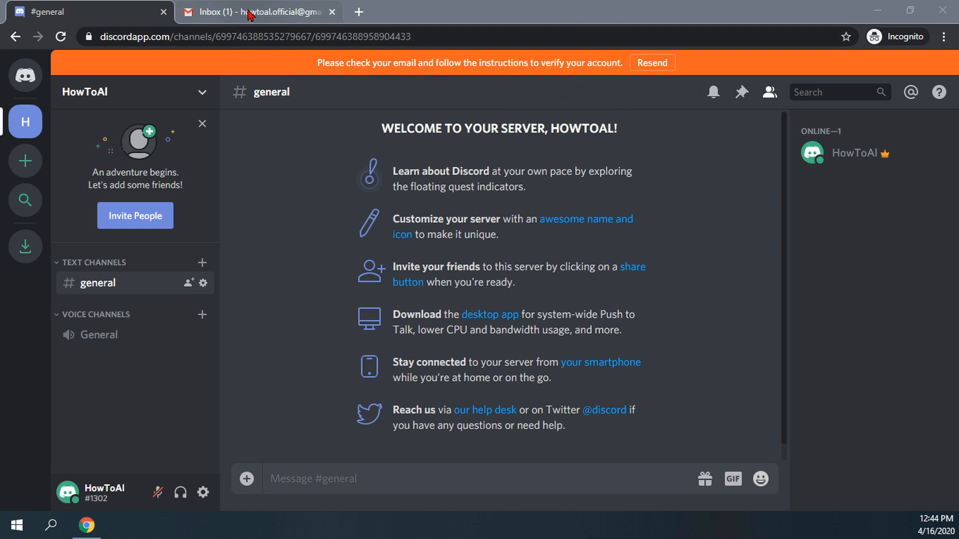
Show the Gmail inbox holding Discord's 'Verify Email Address for Discord' message
left_click(256, 12)
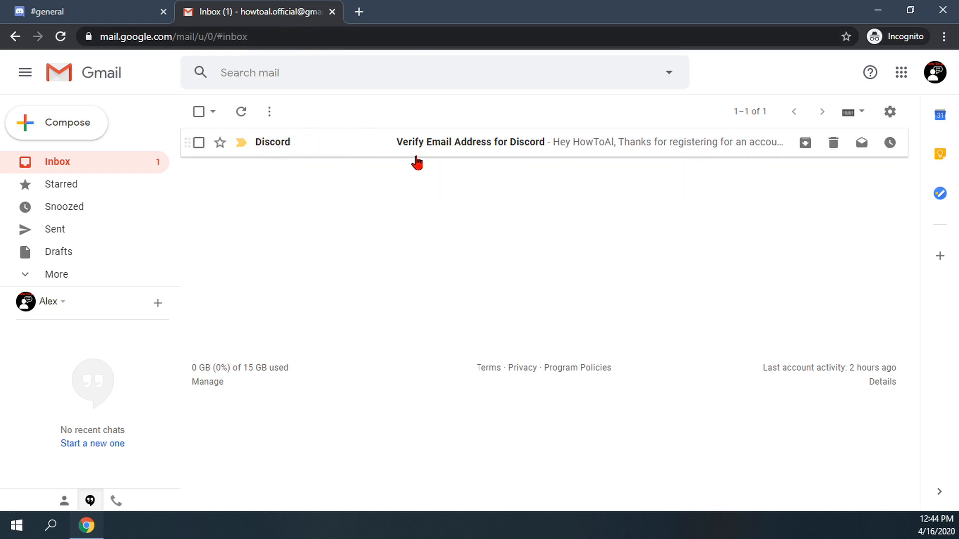
mouse_move(543, 157)
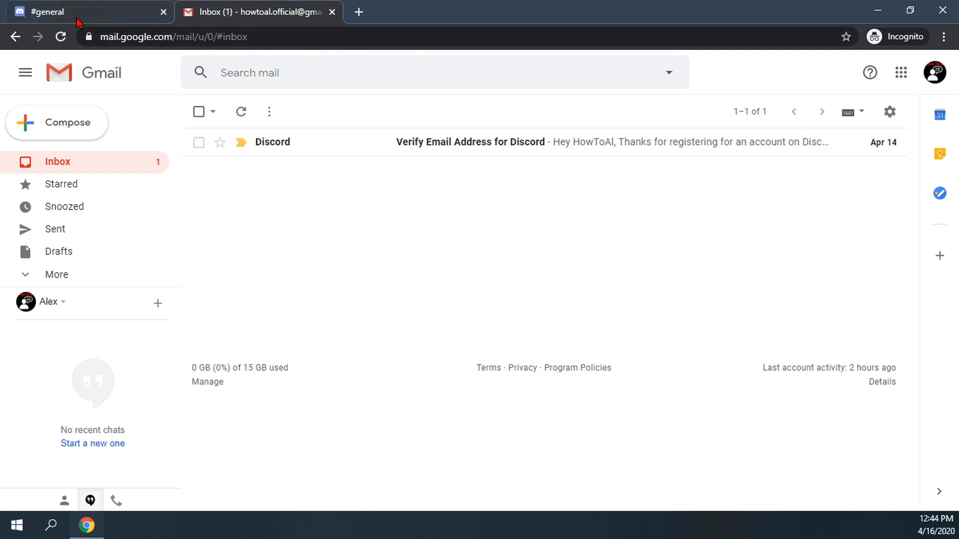
Resend the verification email from Discord's orange banner, dismiss the sent notice, and return to Gmail
left_click(86, 12)
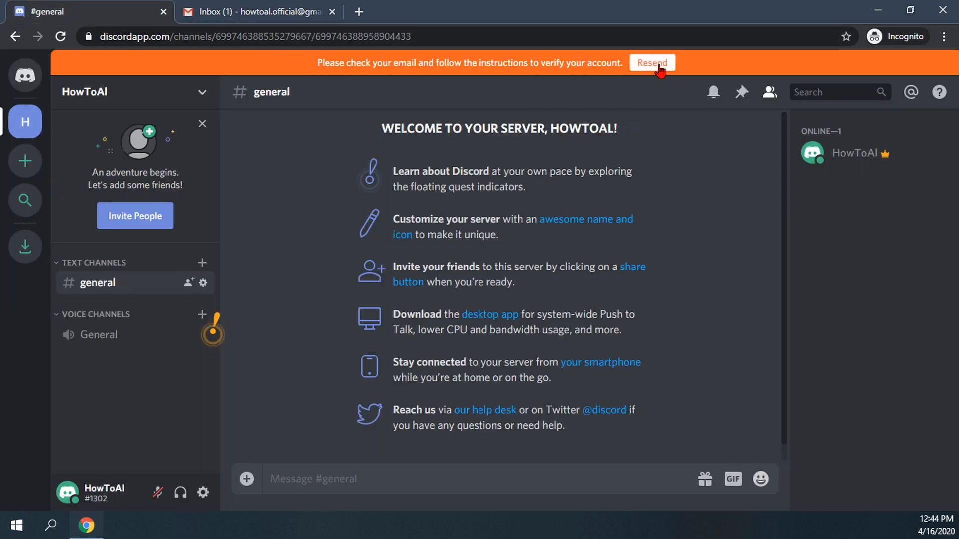
left_click(652, 62)
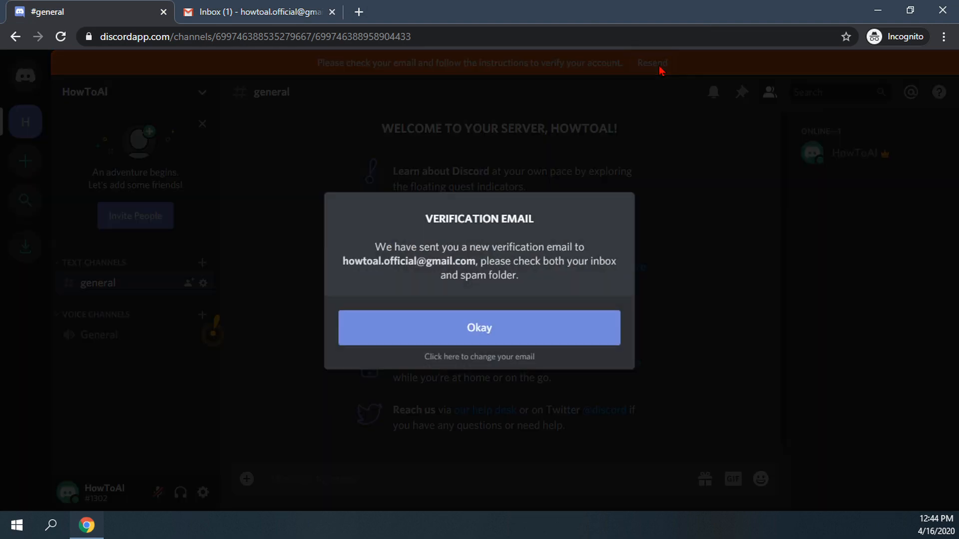
mouse_move(435, 251)
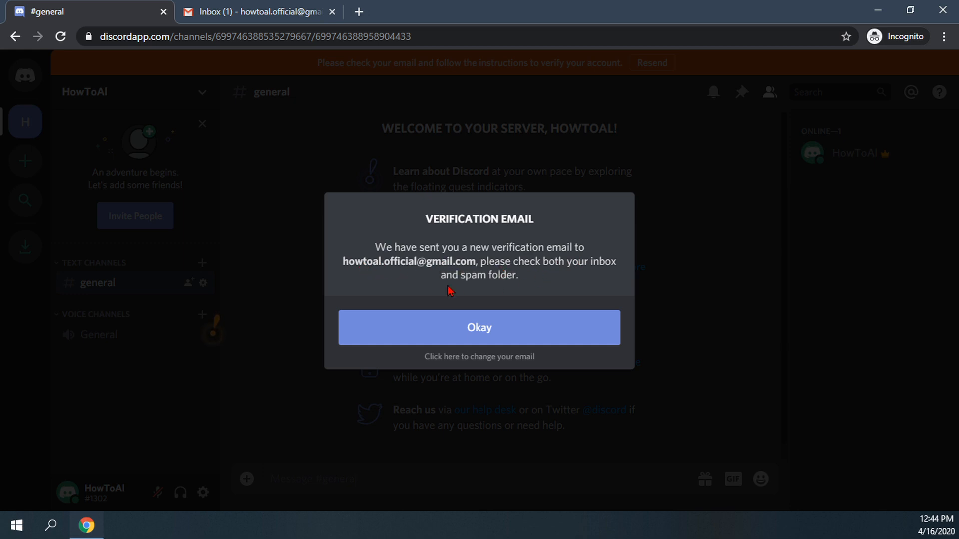
mouse_move(482, 300)
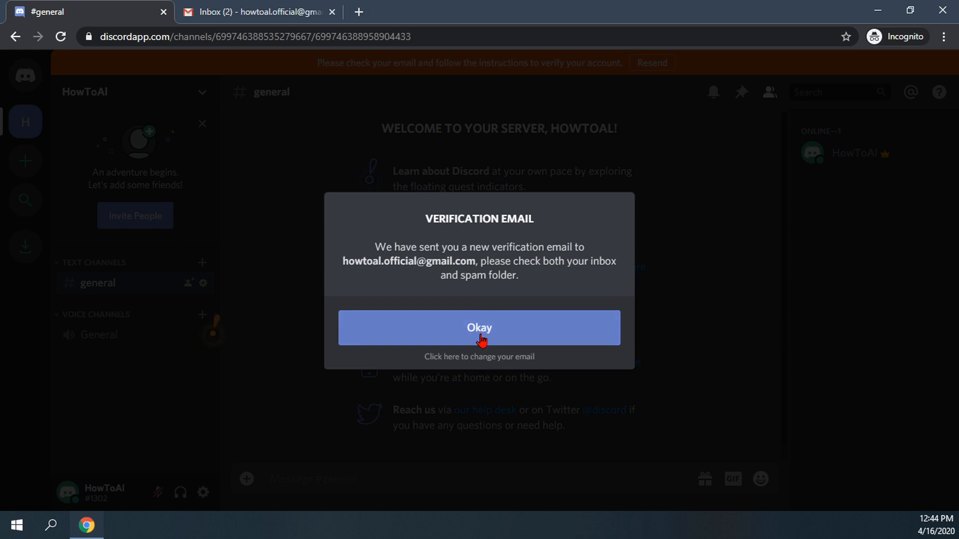
left_click(479, 328)
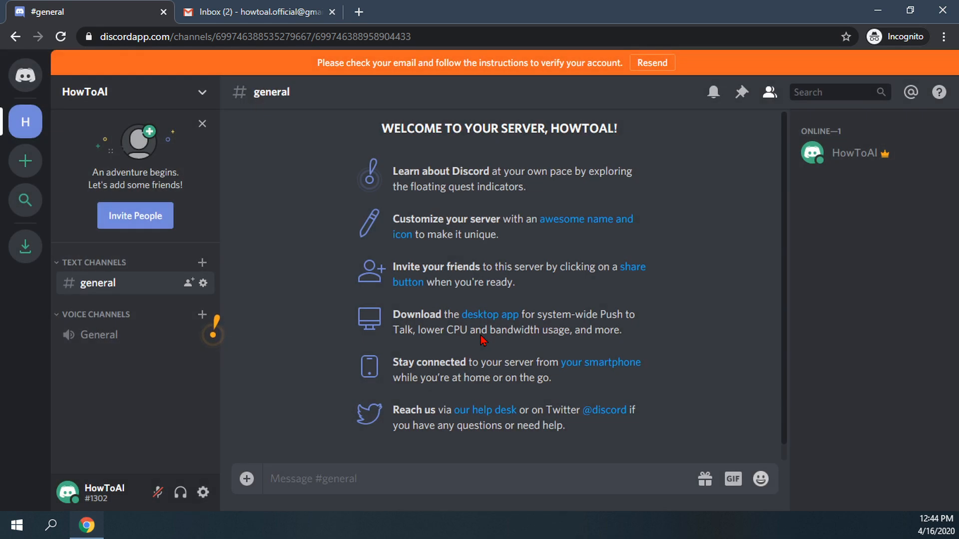
mouse_move(263, 12)
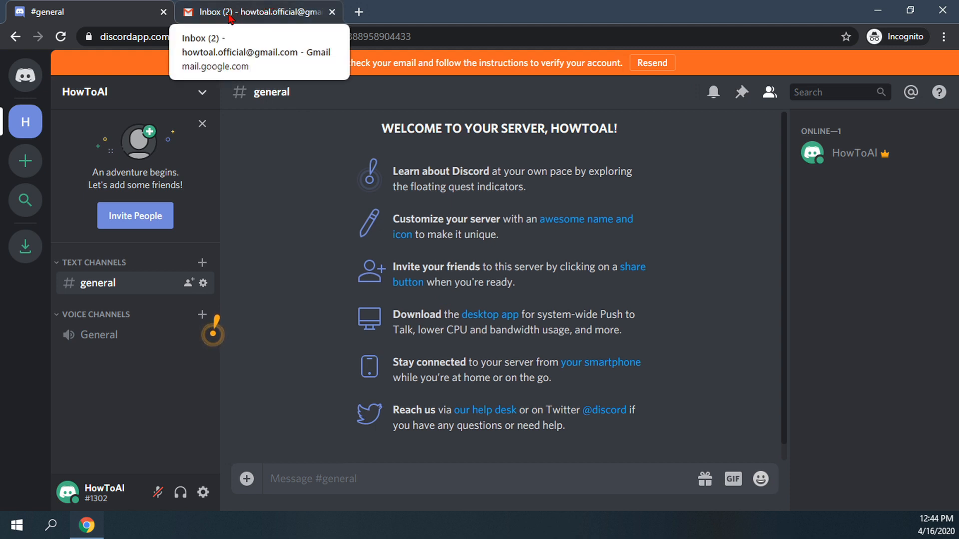
left_click(256, 12)
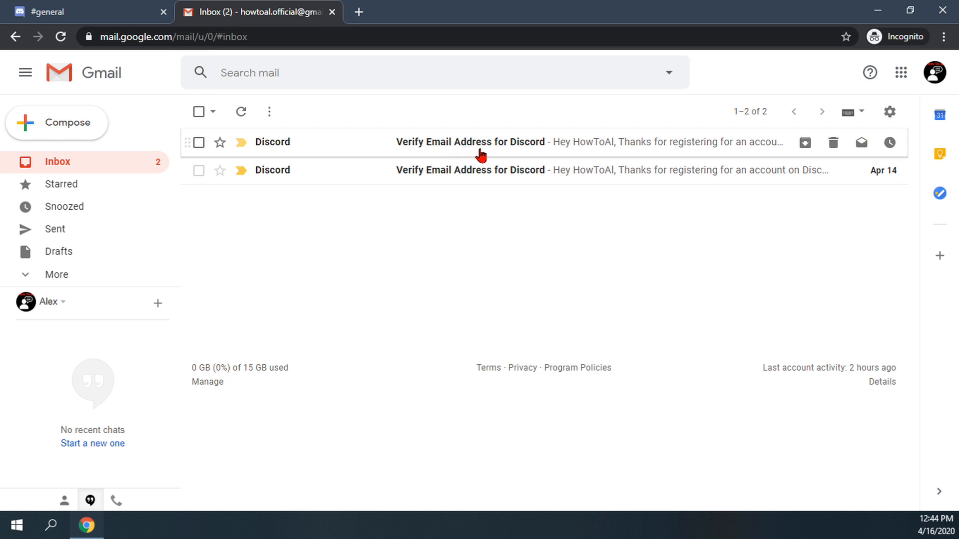
mouse_move(522, 151)
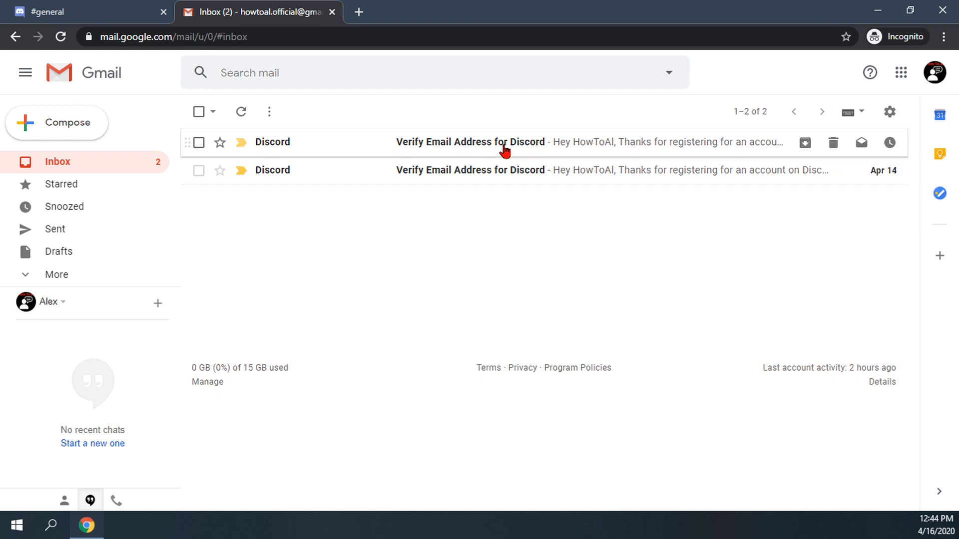
View the newest 'Verify Email Address for Discord' message with its Verify Email button
left_click(471, 142)
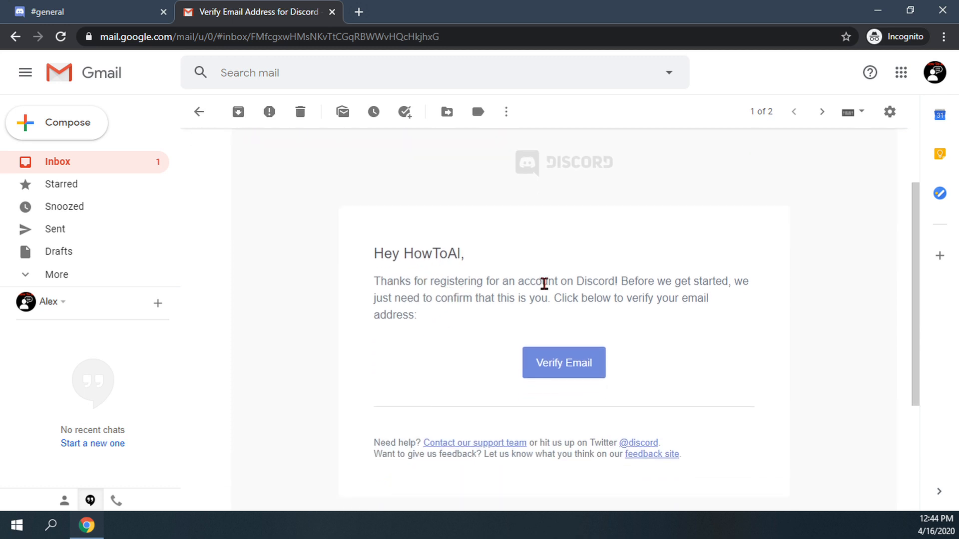
mouse_move(516, 340)
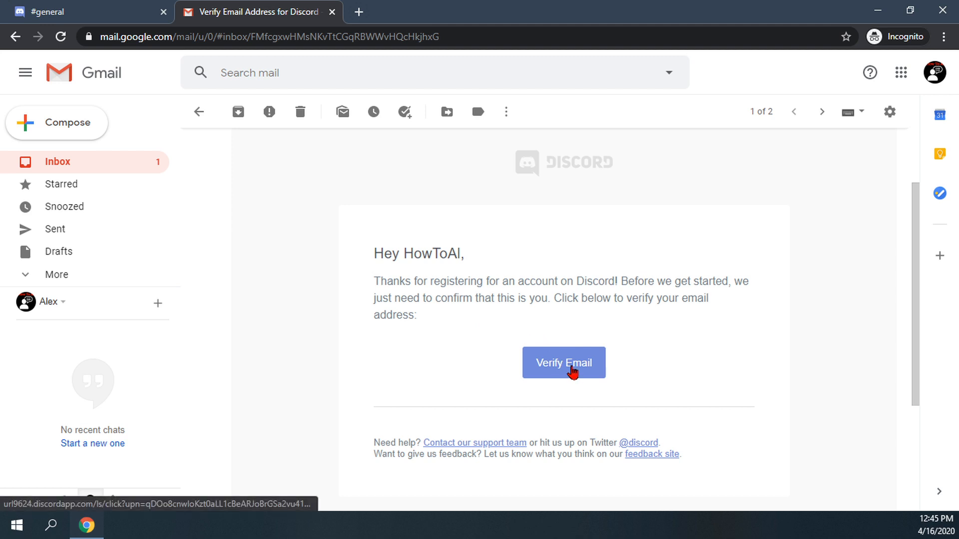
Follow the Verify Email link, pass the traffic-light captcha, continue to Discord and decline the desktop app
left_click(562, 361)
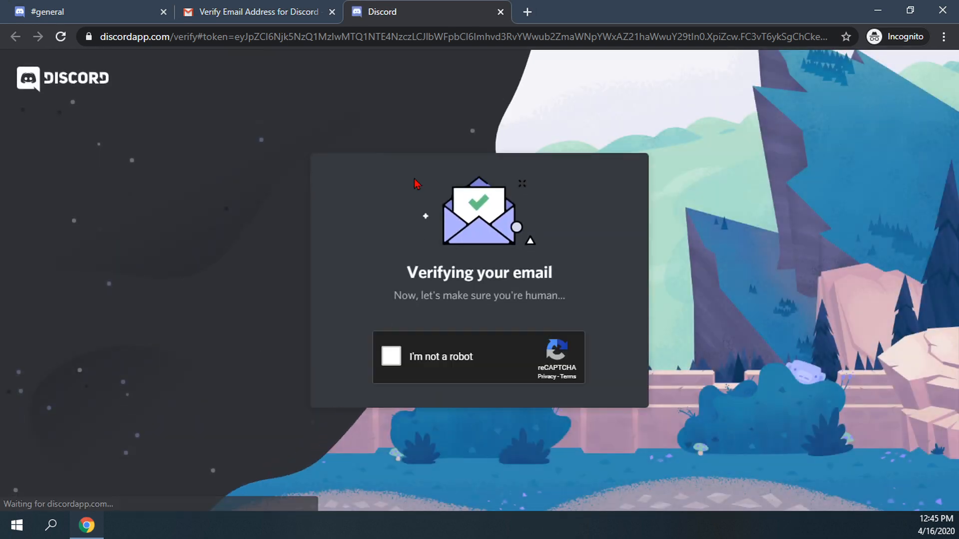
mouse_move(413, 349)
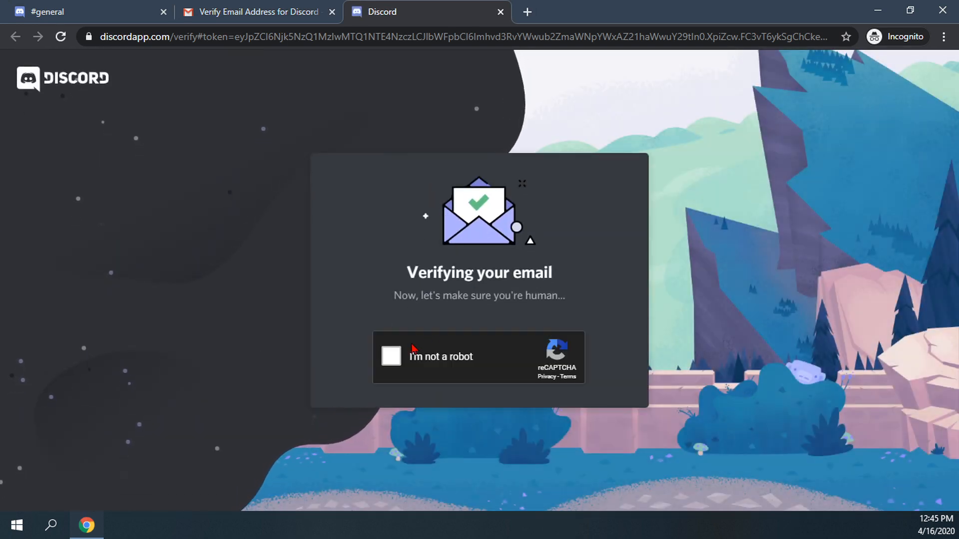
left_click(390, 357)
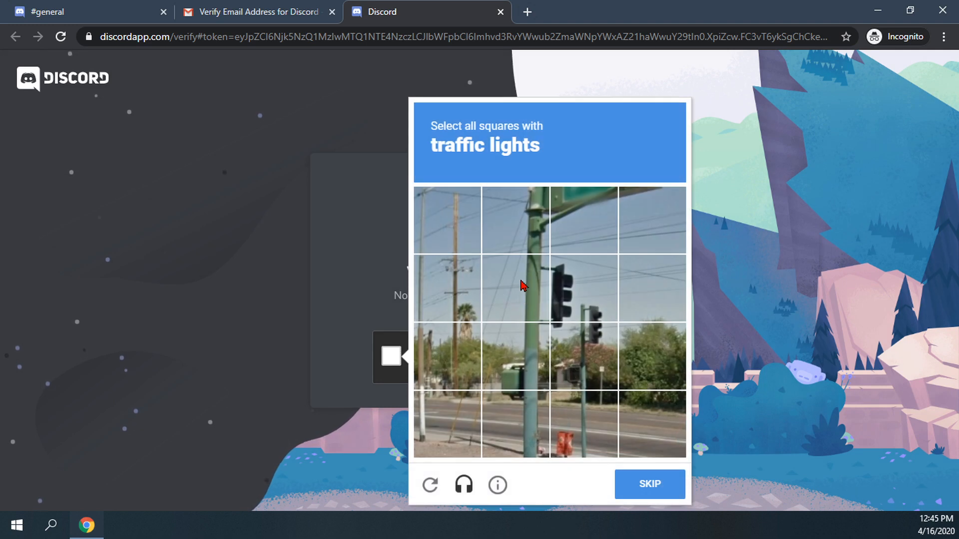
left_click(584, 360)
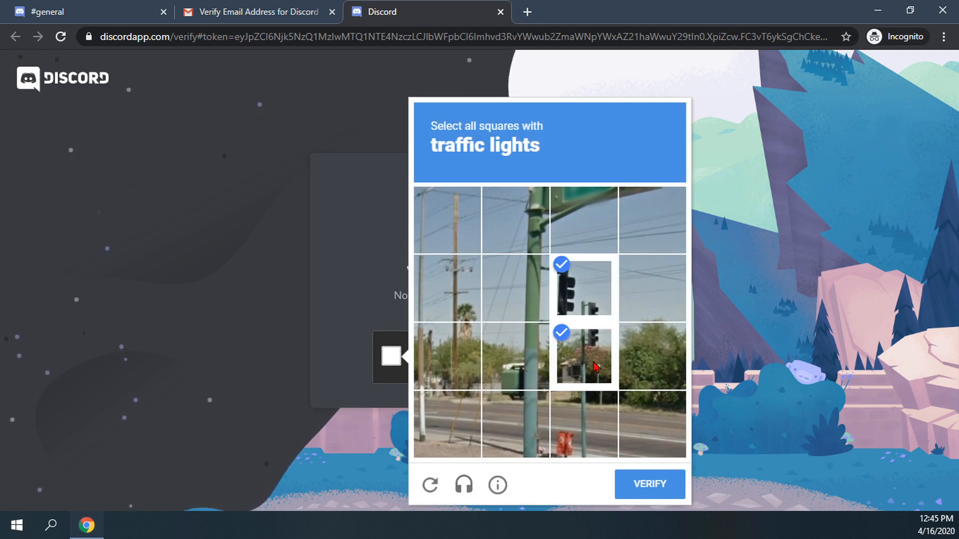
left_click(649, 484)
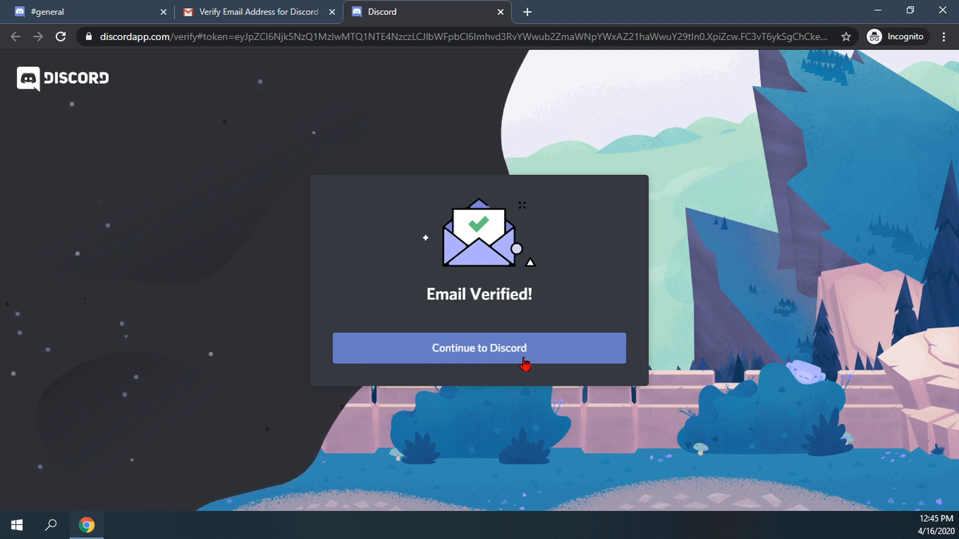
left_click(478, 348)
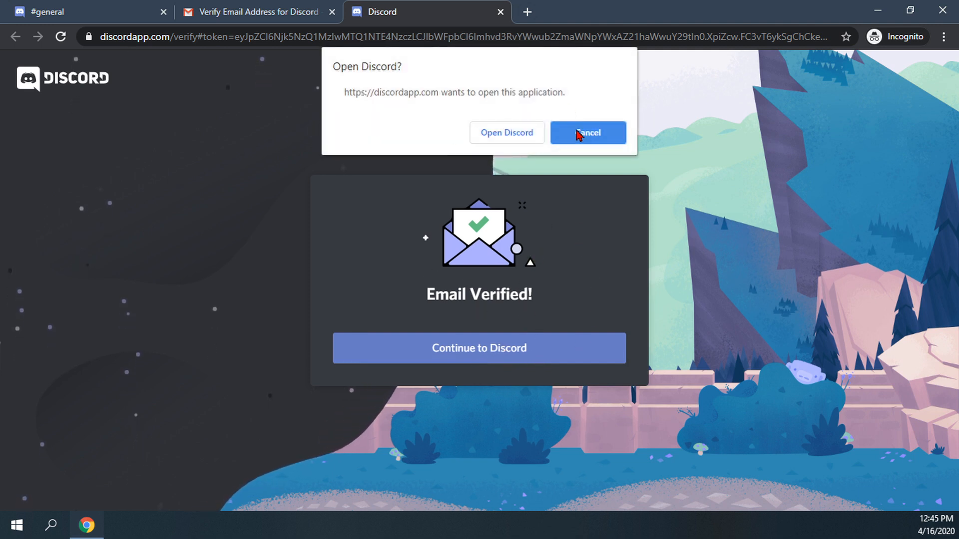
left_click(586, 132)
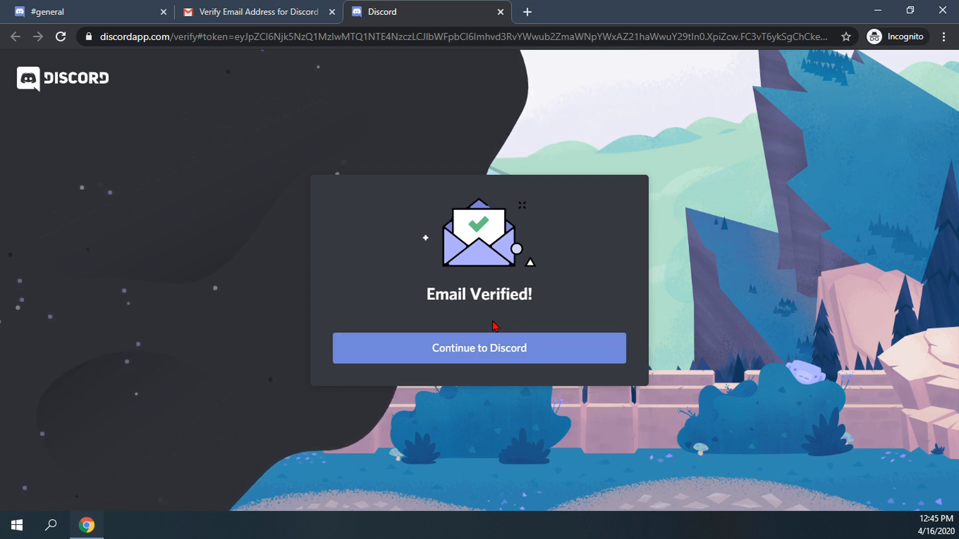
Return to HowToAI's #general channel, banner-free, and dismiss the blue announcement banner
left_click(478, 347)
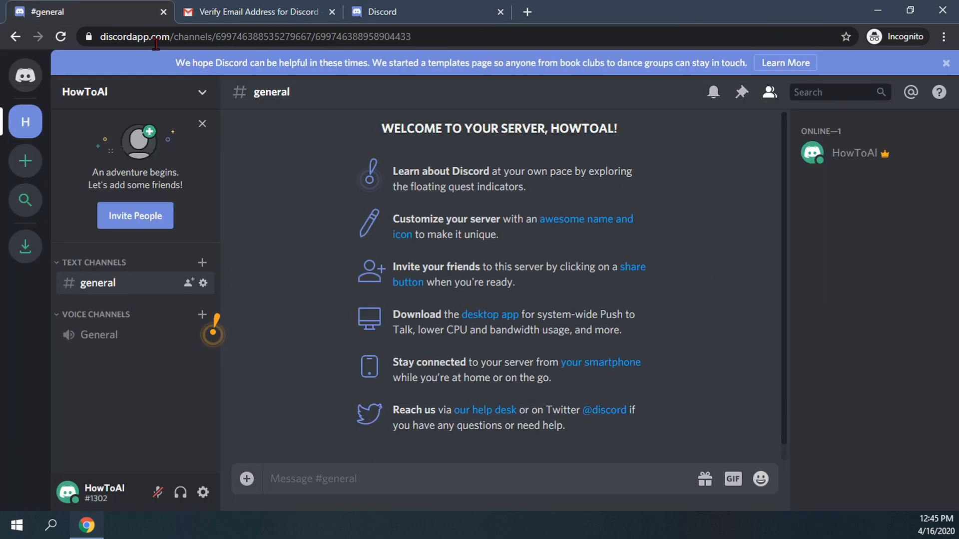
mouse_move(365, 120)
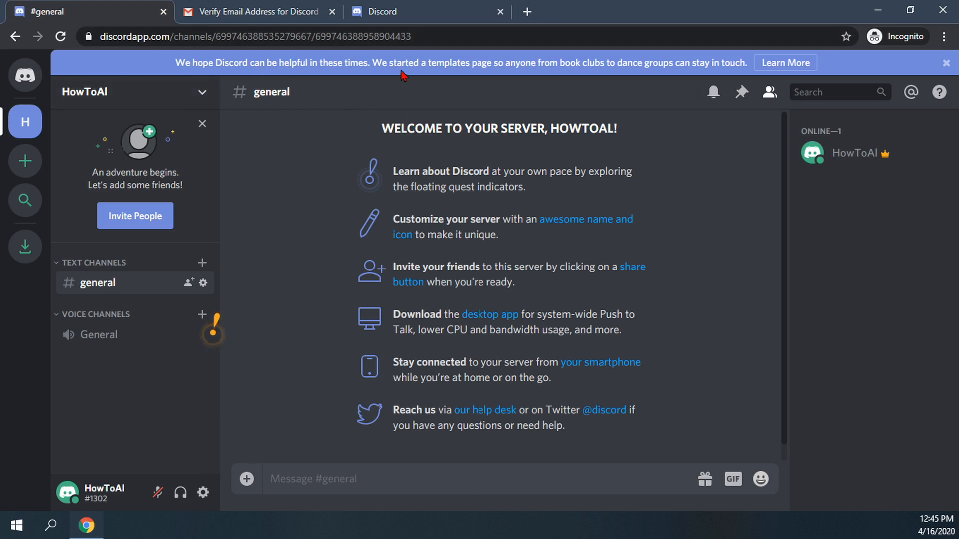
mouse_move(622, 66)
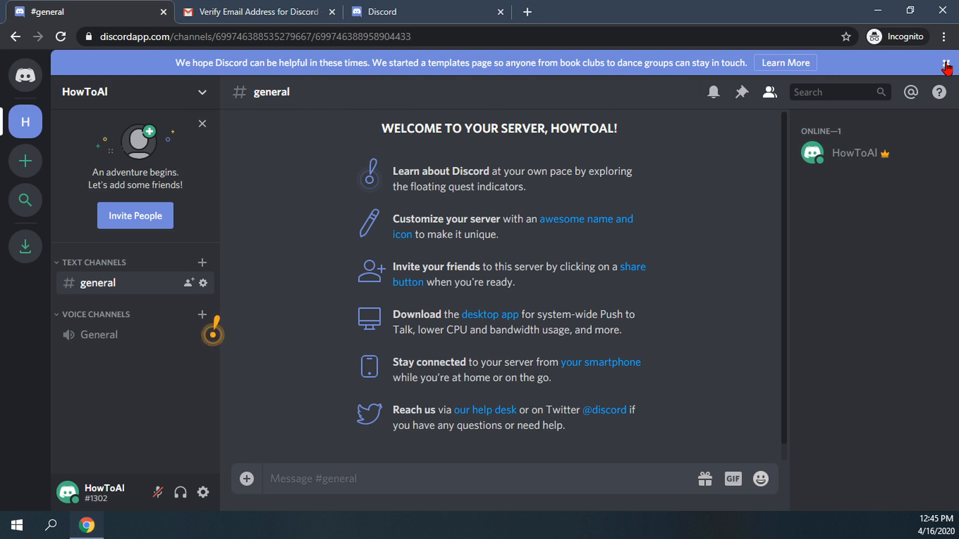
left_click(946, 62)
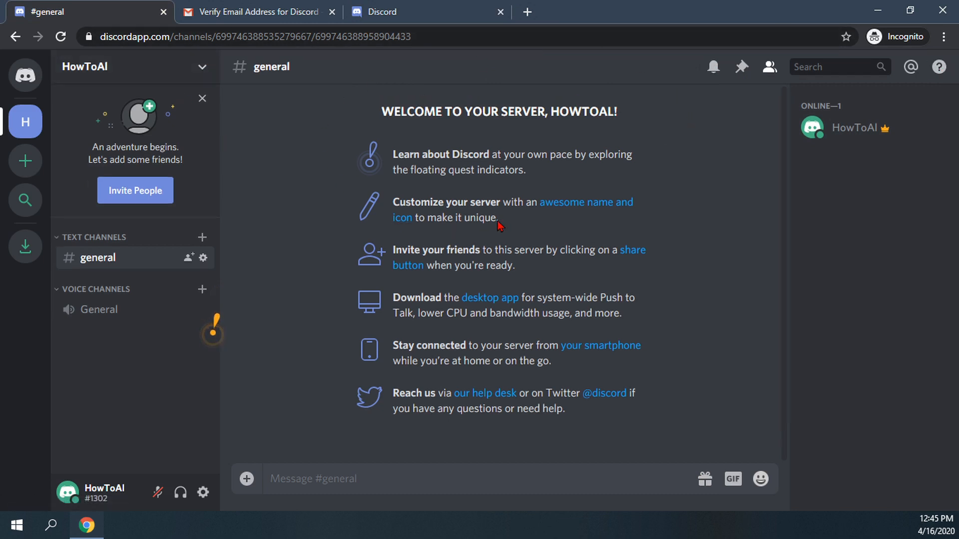
mouse_move(364, 201)
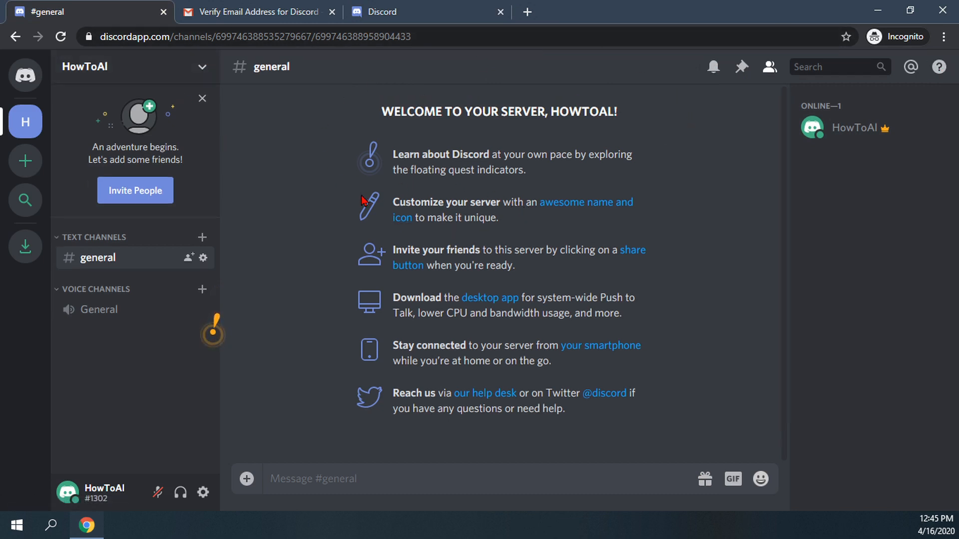